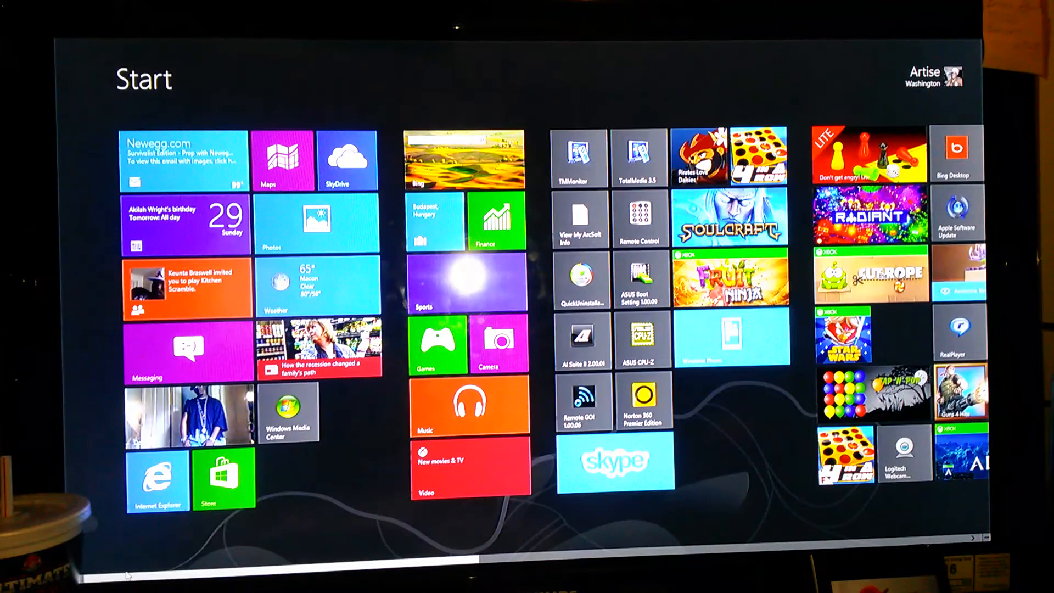
Start the Windows 8 Pro virtual machine from VirtualBox Manager's toolbar
scroll("right", 3)
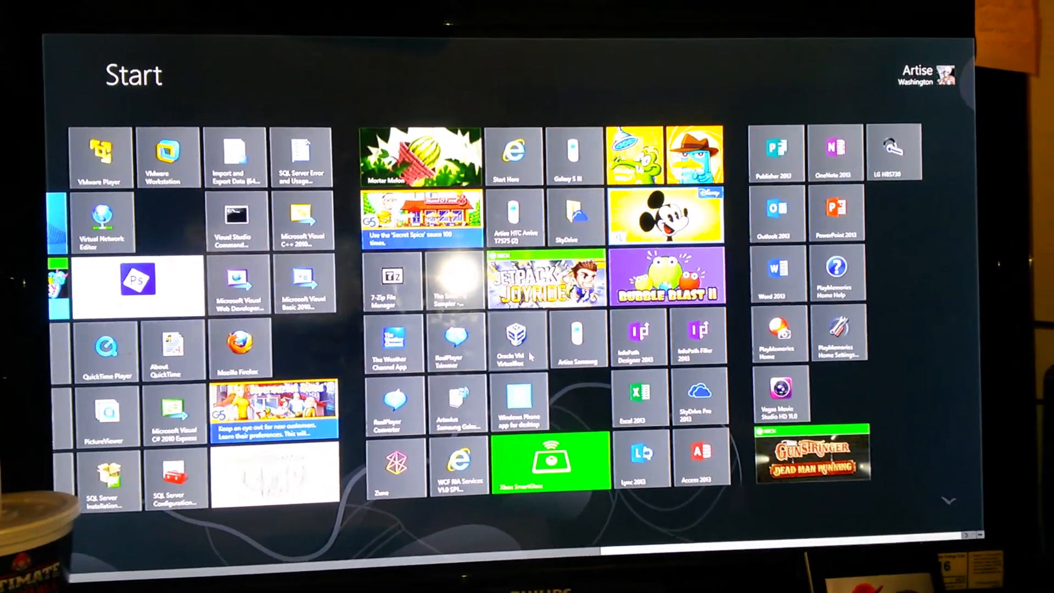
scroll("left", 3)
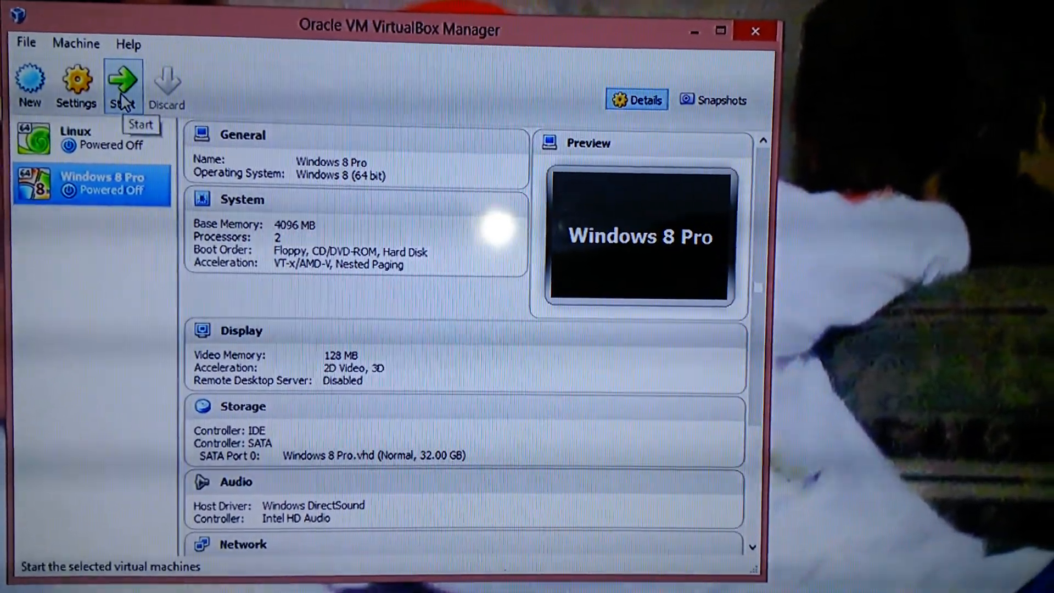
left_click(123, 85)
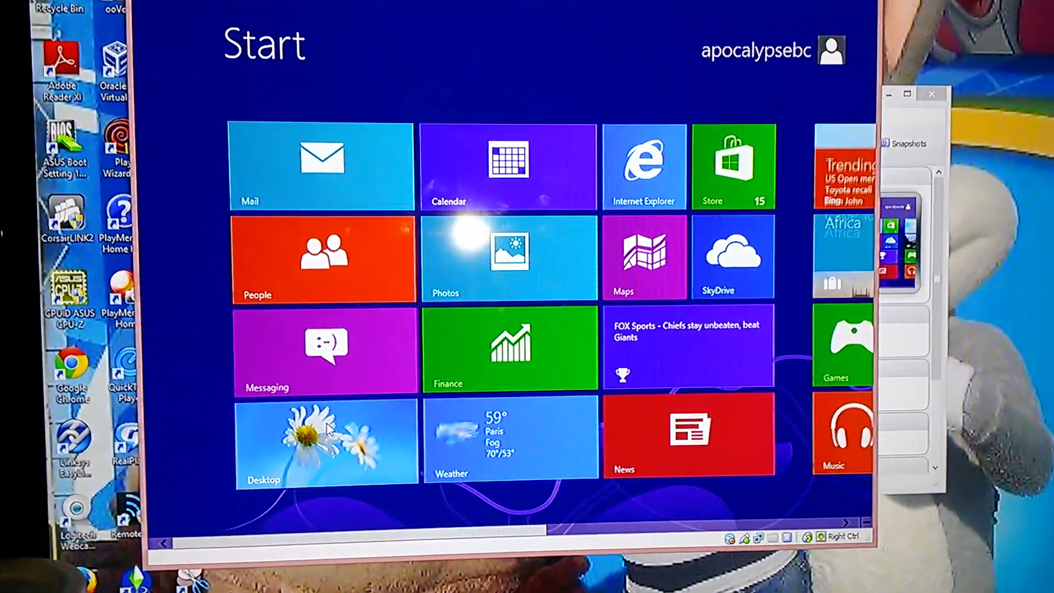
Switch the booted Windows 8 Pro guest from its Start screen to the desktop
left_click(326, 442)
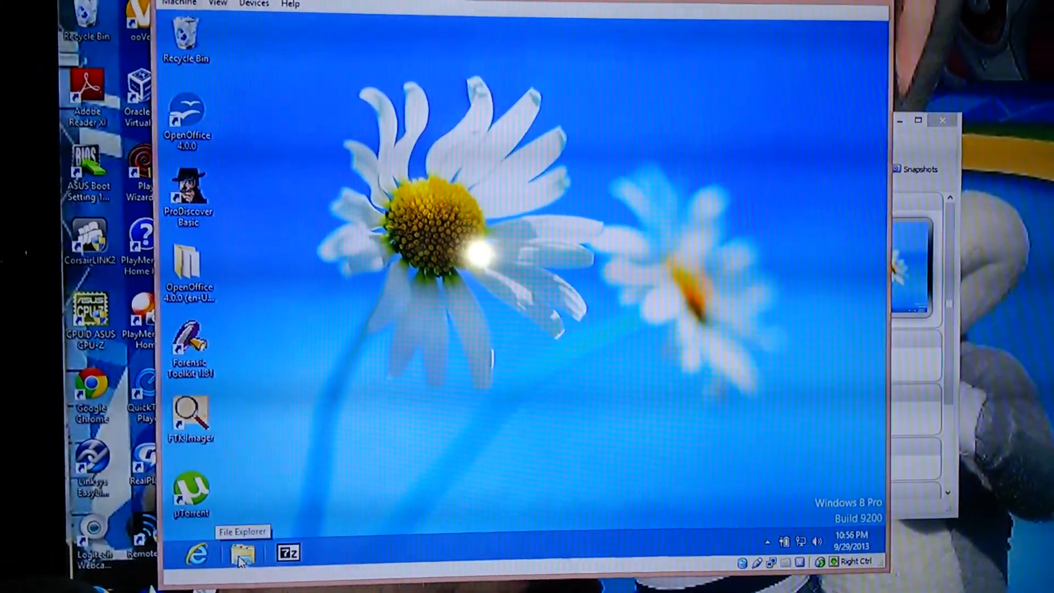
left_click(238, 552)
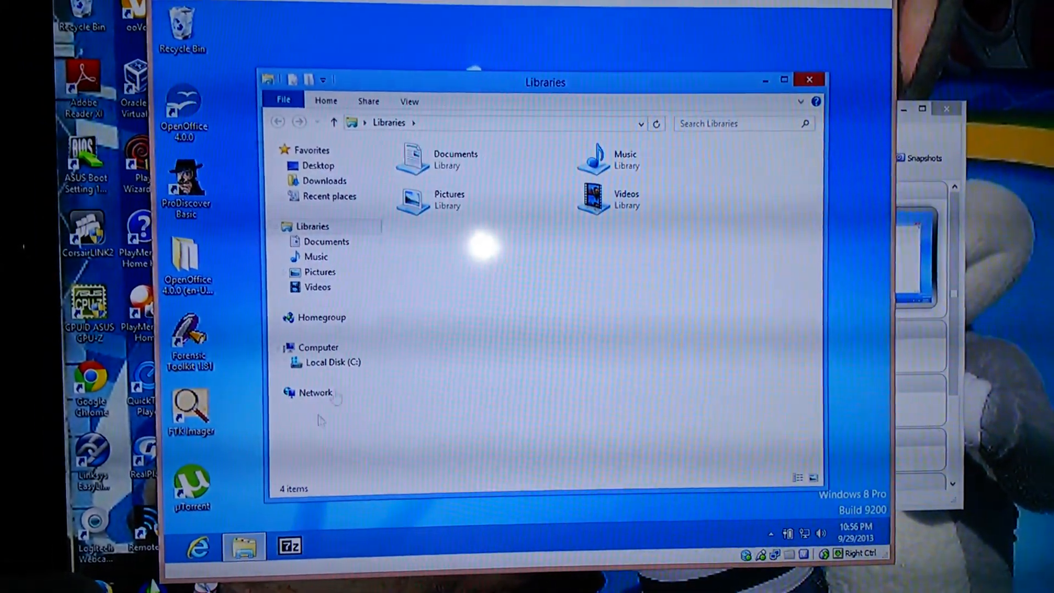
double_click(454, 159)
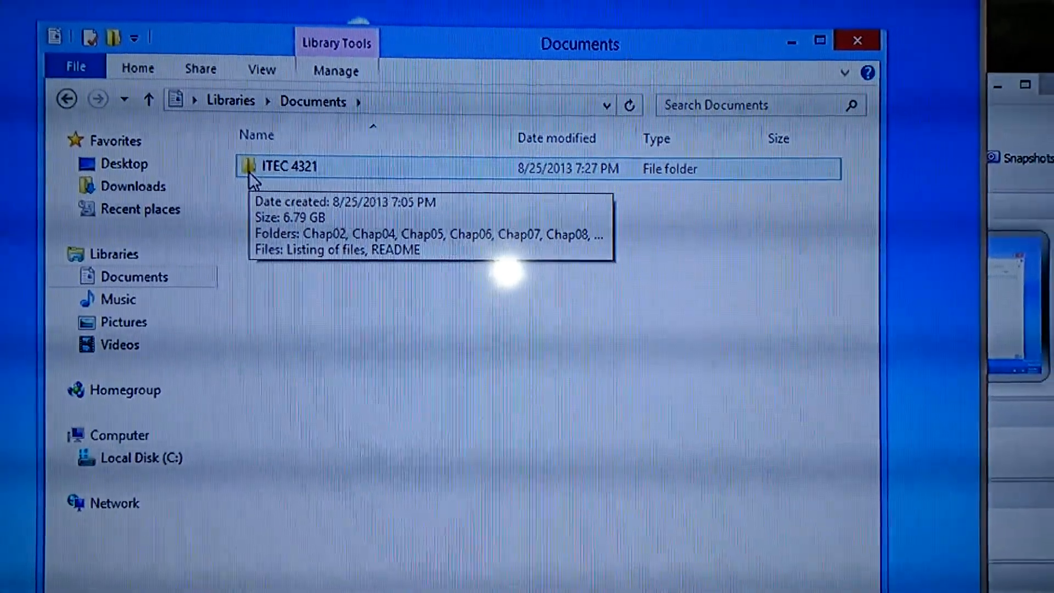
double_click(290, 166)
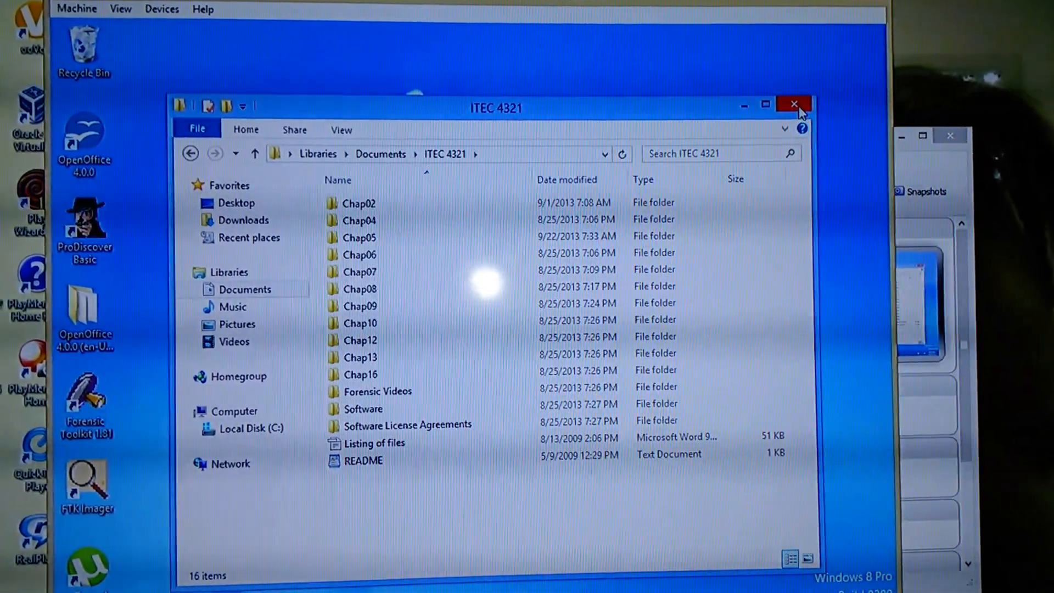
left_click(793, 103)
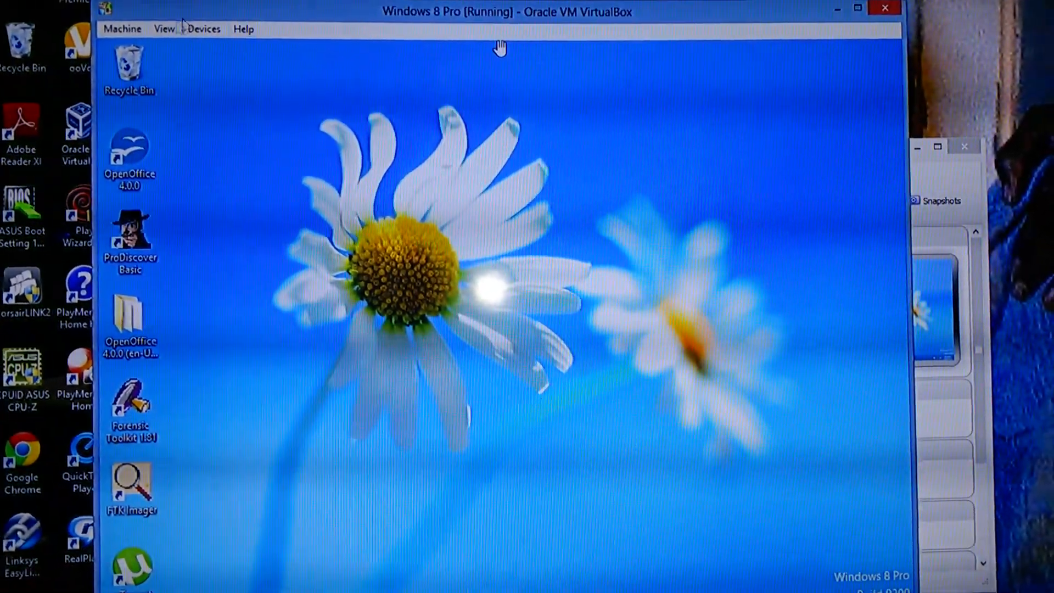
Power off the Windows 8 Pro machine via Machine > Close and close VirtualBox Manager
left_click(122, 29)
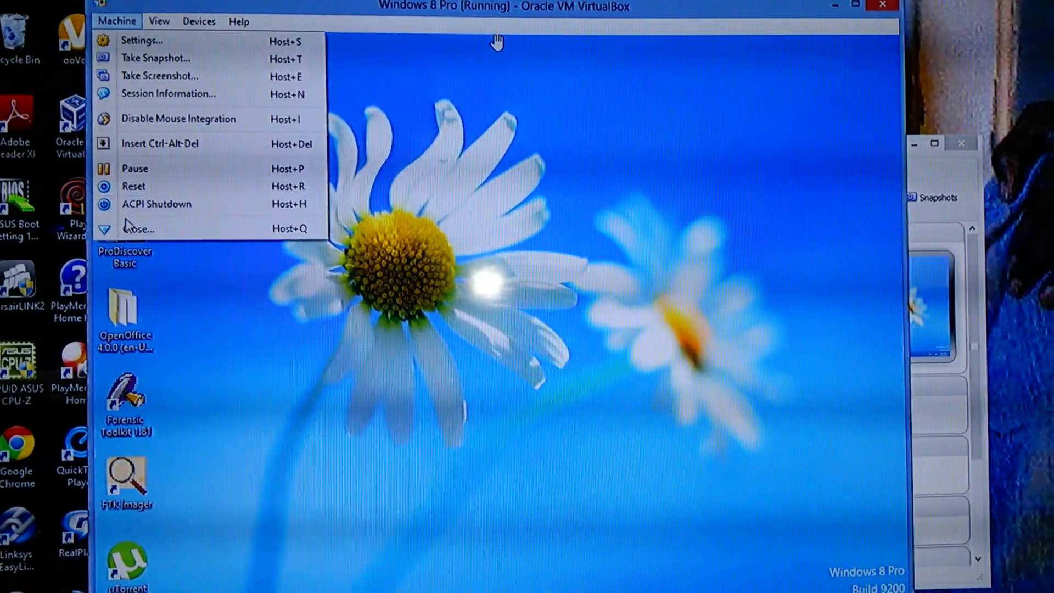
left_click(139, 228)
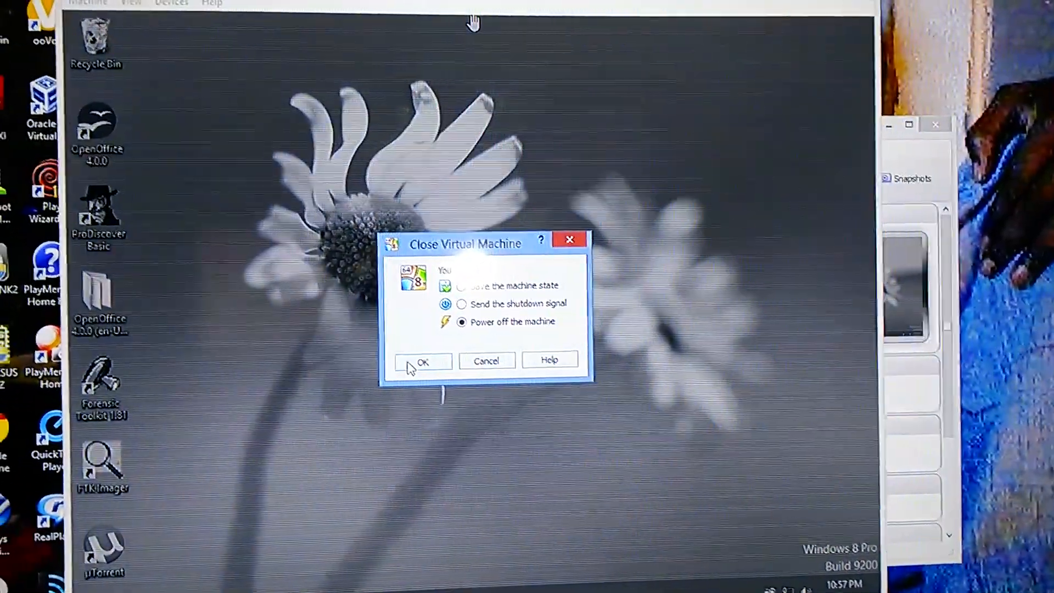
left_click(422, 361)
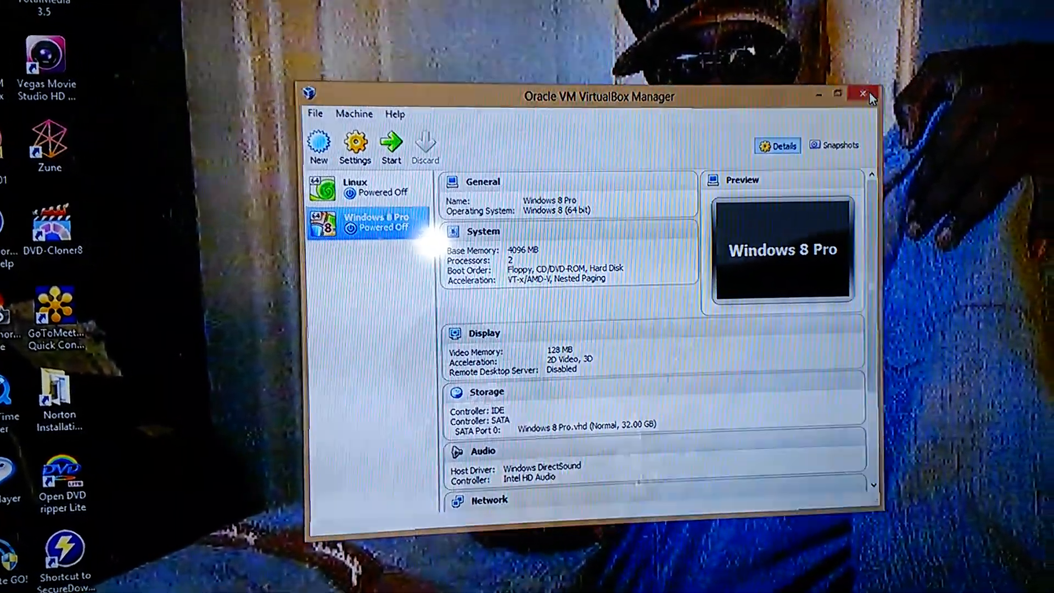
left_click(862, 93)
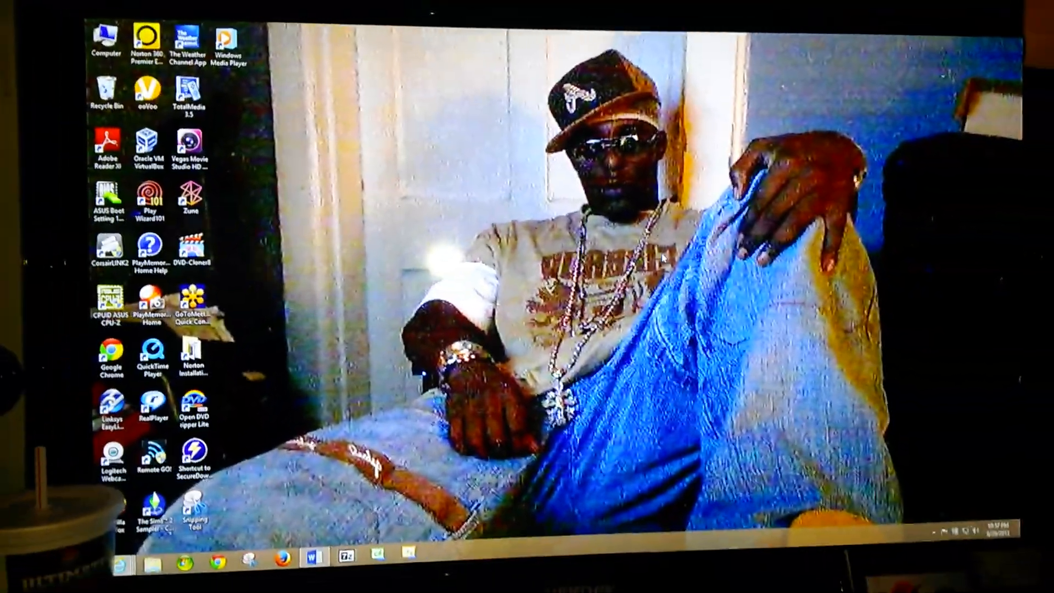